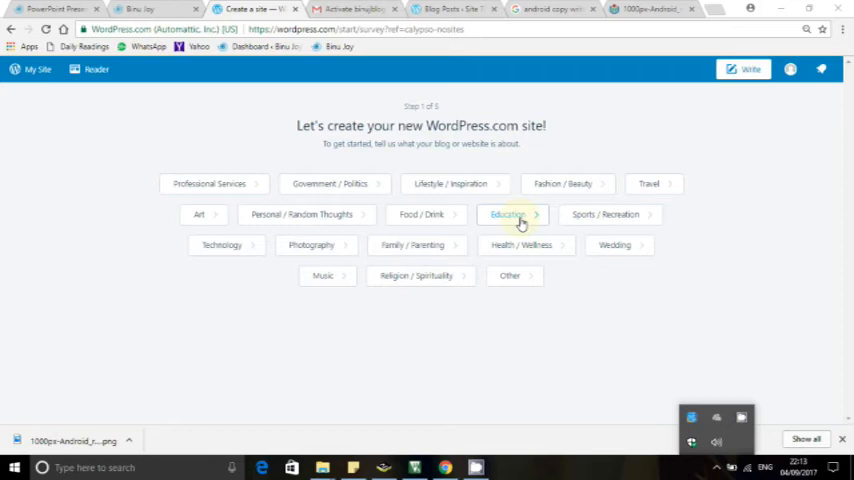
# - Choose the Education category, a website-style homepage and the Edin theme
pyautogui.click(507, 214)
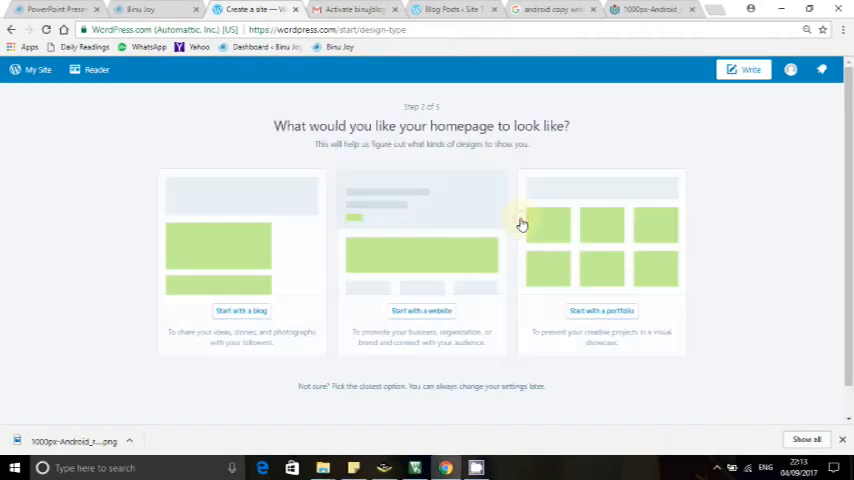
pyautogui.click(421, 311)
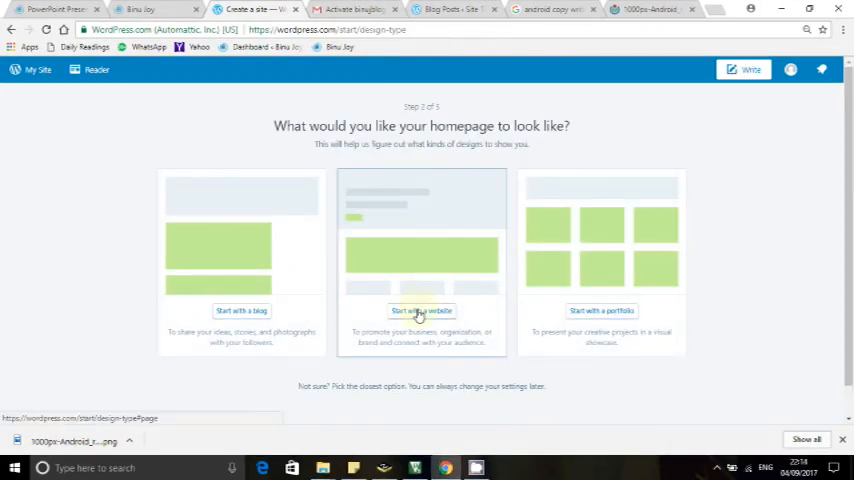
pyautogui.click(421, 311)
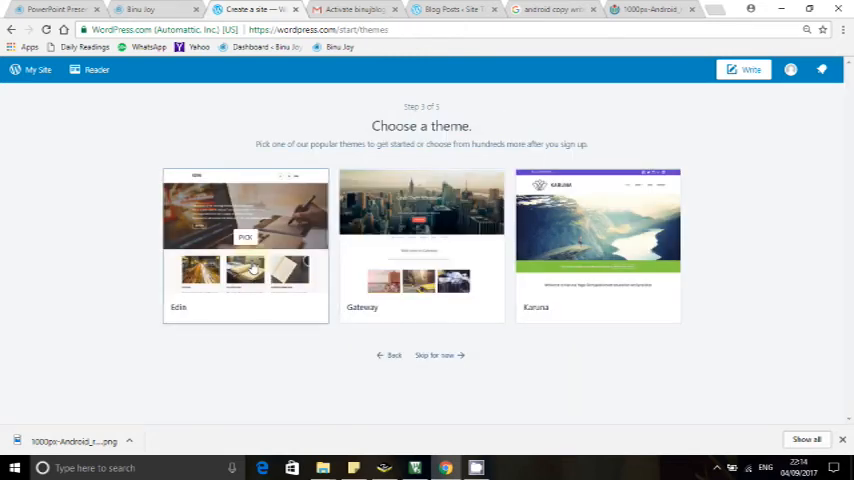
pyautogui.click(245, 237)
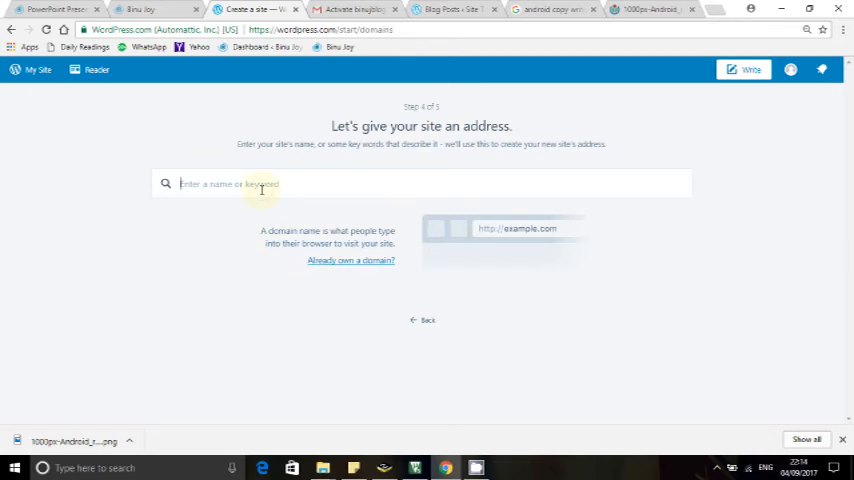
# - Search 'binujoy201' and take the free binujoy2017.wordpress.com address
pyautogui.write('binujoy2017')
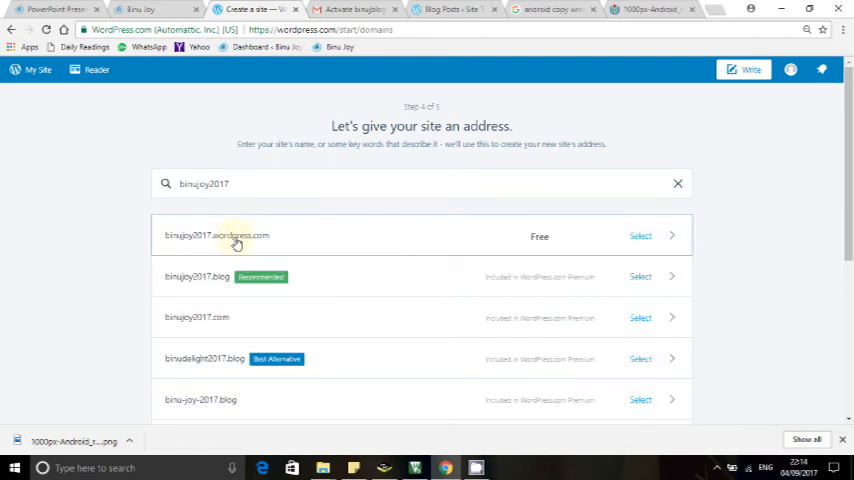
pyautogui.click(640, 236)
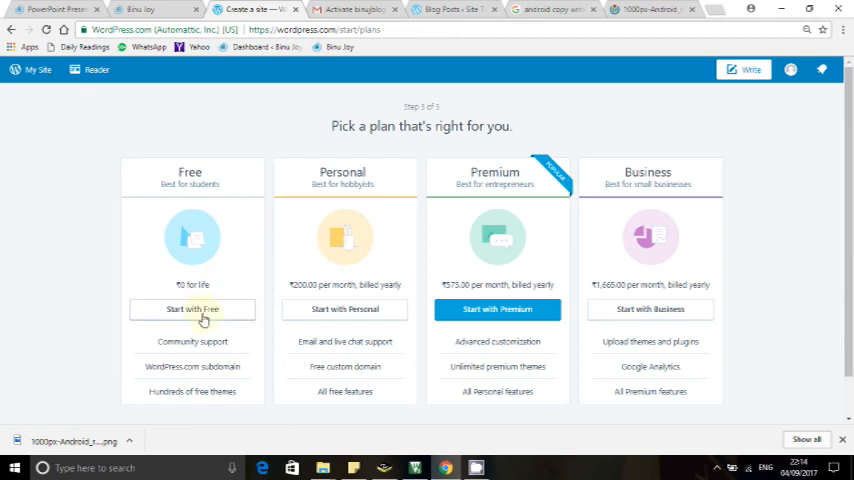
# - Start the site on the Free plan, view it, and begin a new blog post
pyautogui.click(192, 309)
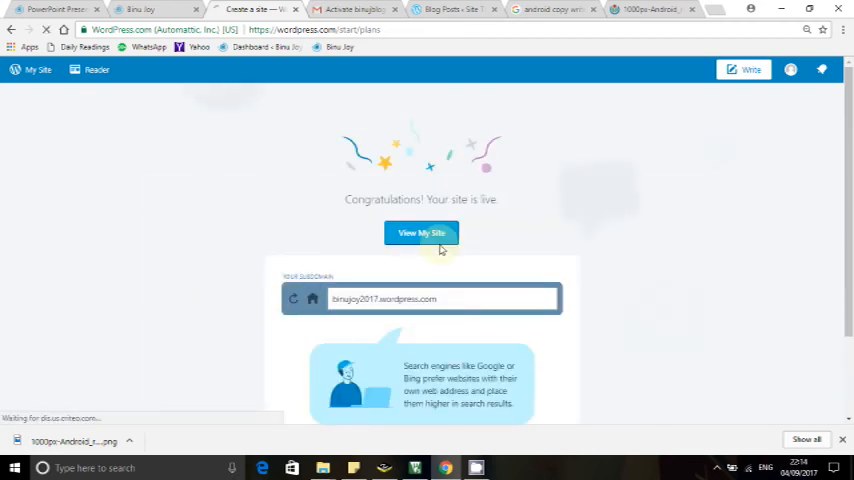
pyautogui.click(421, 233)
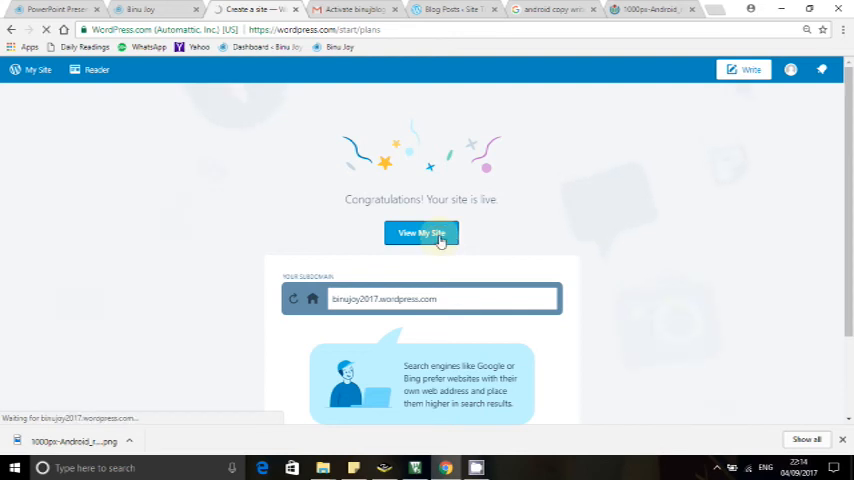
pyautogui.click(421, 233)
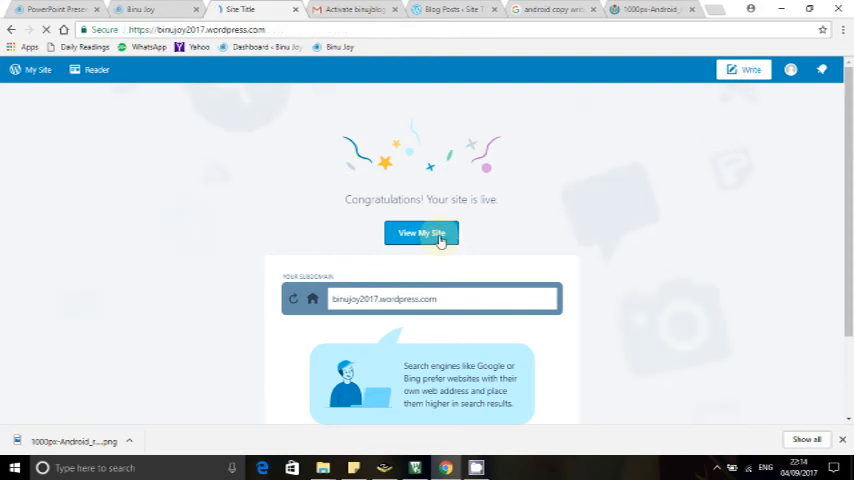
pyautogui.click(421, 233)
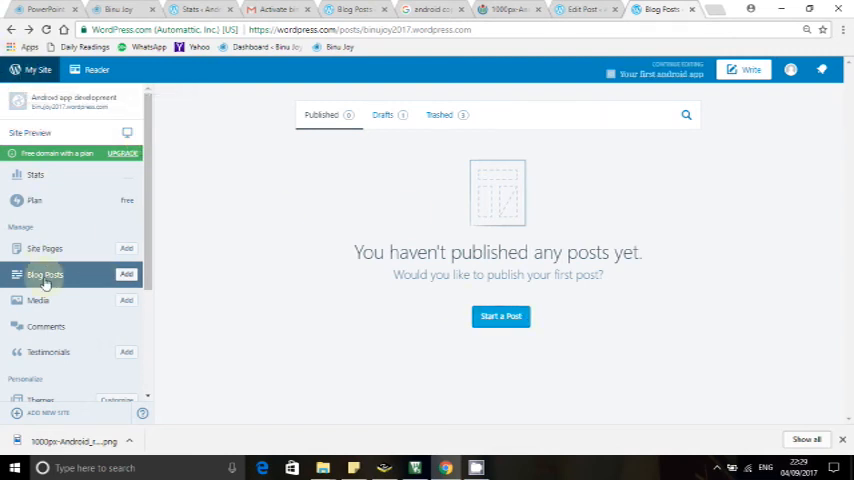
pyautogui.moveTo(262, 302)
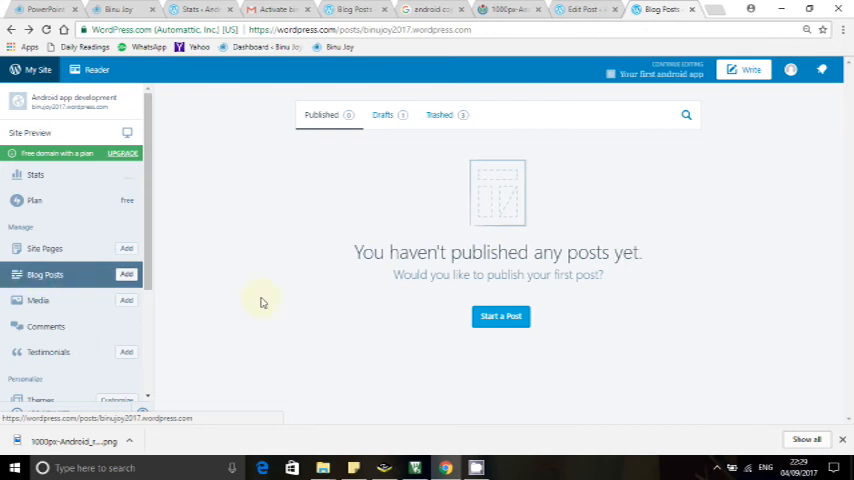
pyautogui.click(501, 316)
pyautogui.write('My Fir')
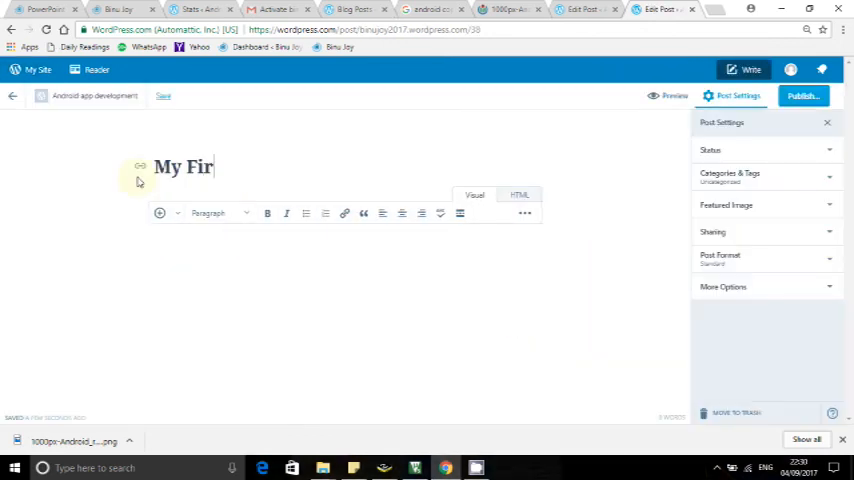
# - Title the post 'My First Android app' with body 'Instruction to make the app.'
pyautogui.write('st Andro')
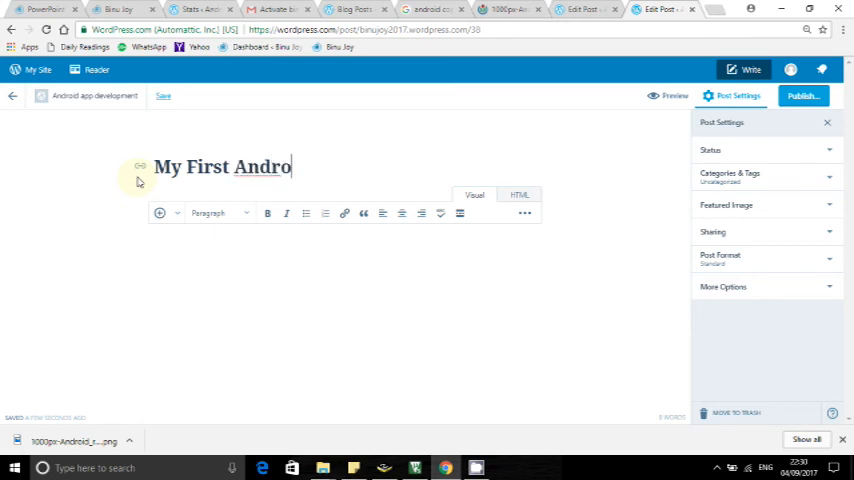
pyautogui.write('id app')
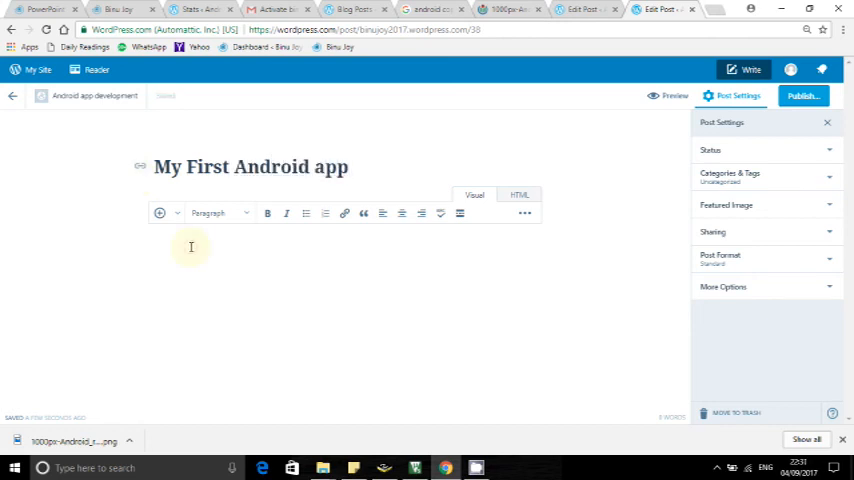
pyautogui.write('Instructions')
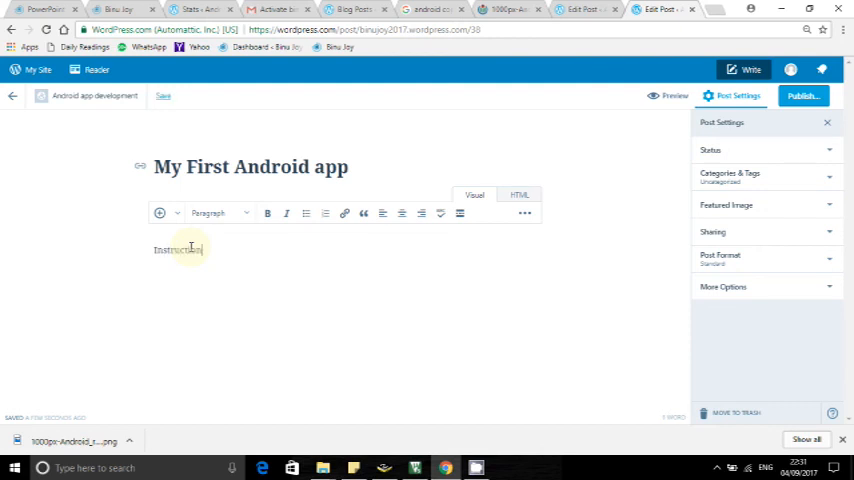
pyautogui.write('to make the')
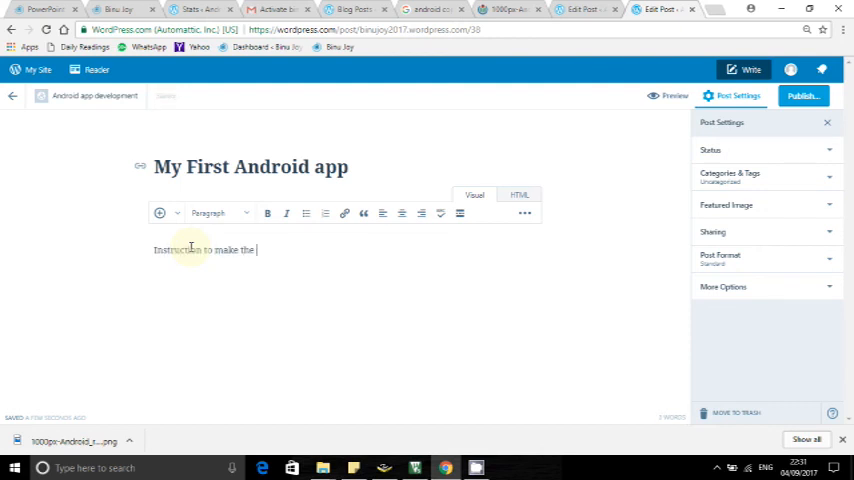
pyautogui.write('app.')
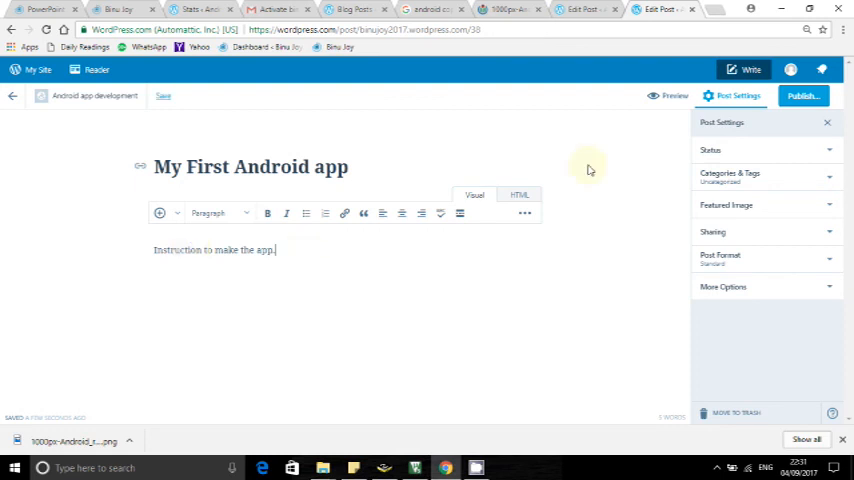
# - Publish the post publicly right away
pyautogui.click(803, 95)
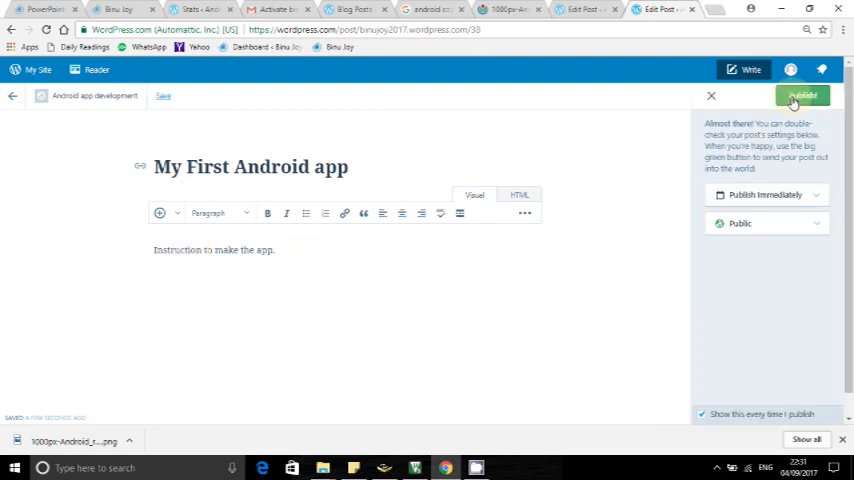
pyautogui.click(801, 95)
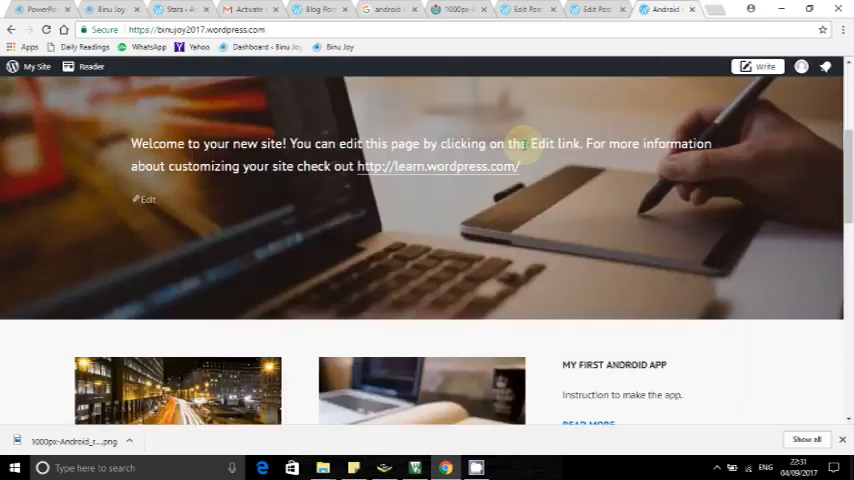
# - Scroll the live homepage down to the My First Android app post card
pyautogui.scroll(-3)
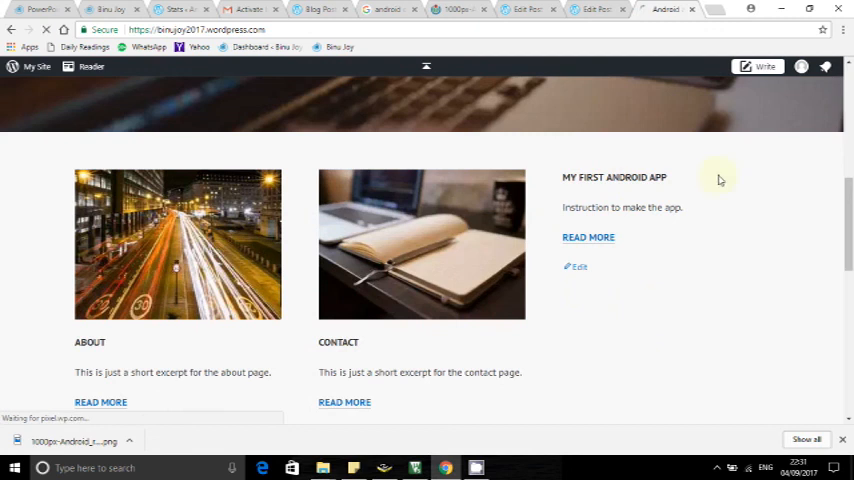
pyautogui.moveTo(629, 298)
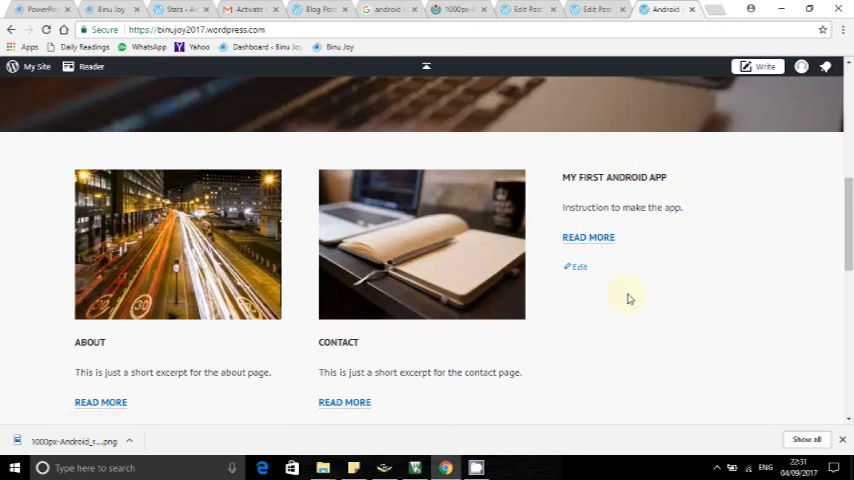